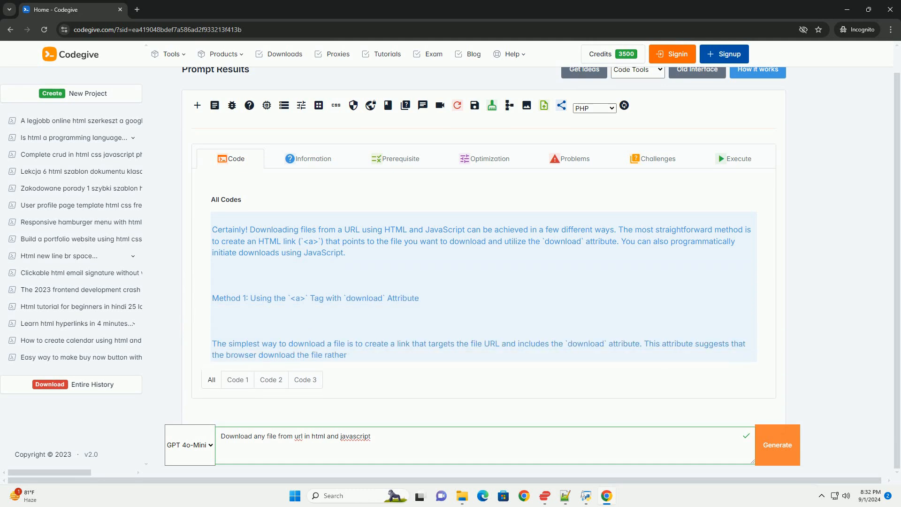
pyautogui.scroll(-3)
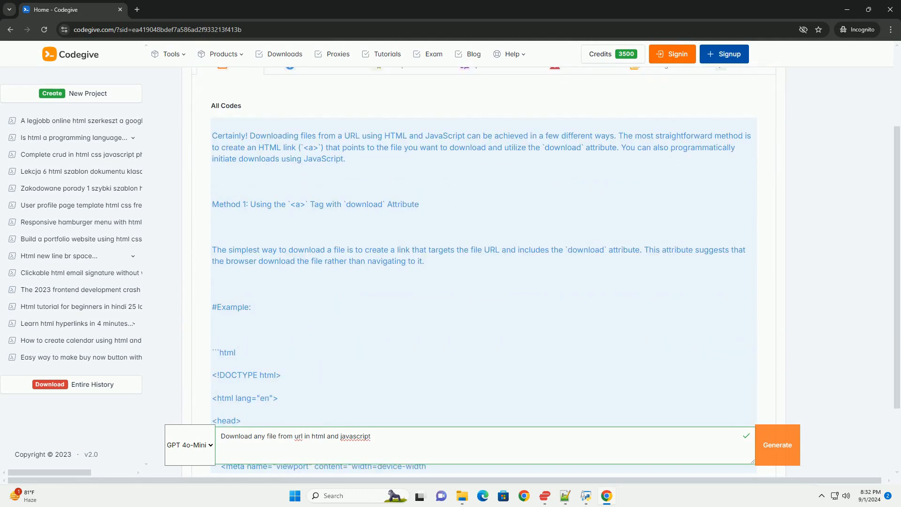
pyautogui.scroll(-3)
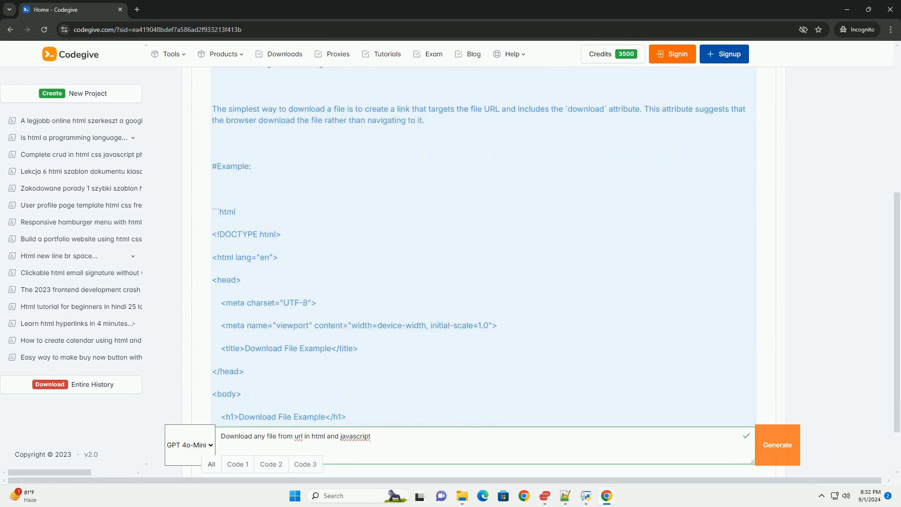
pyautogui.scroll(-3)
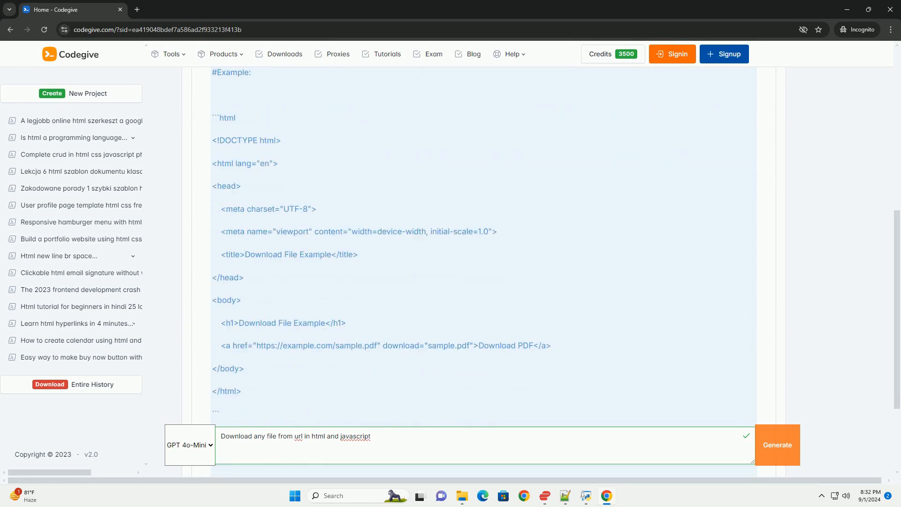
pyautogui.scroll(-3)
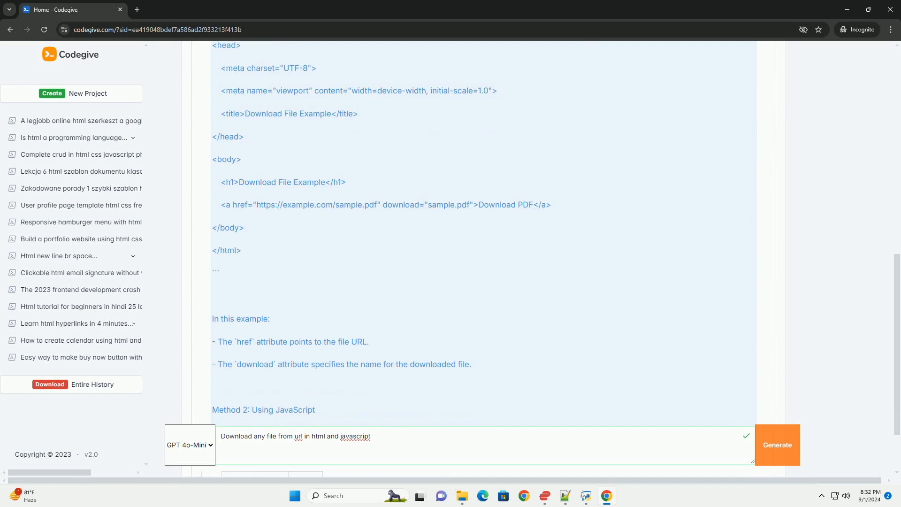
pyautogui.scroll(-3)
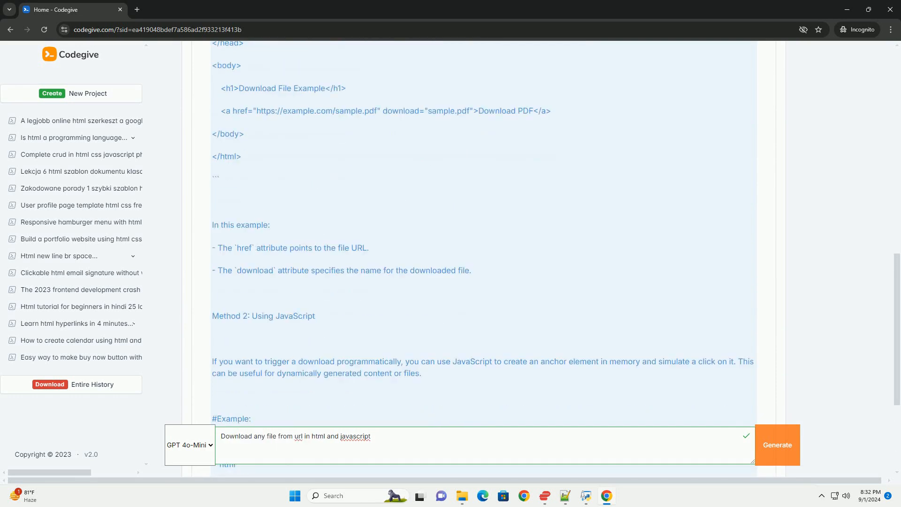
pyautogui.scroll(-3)
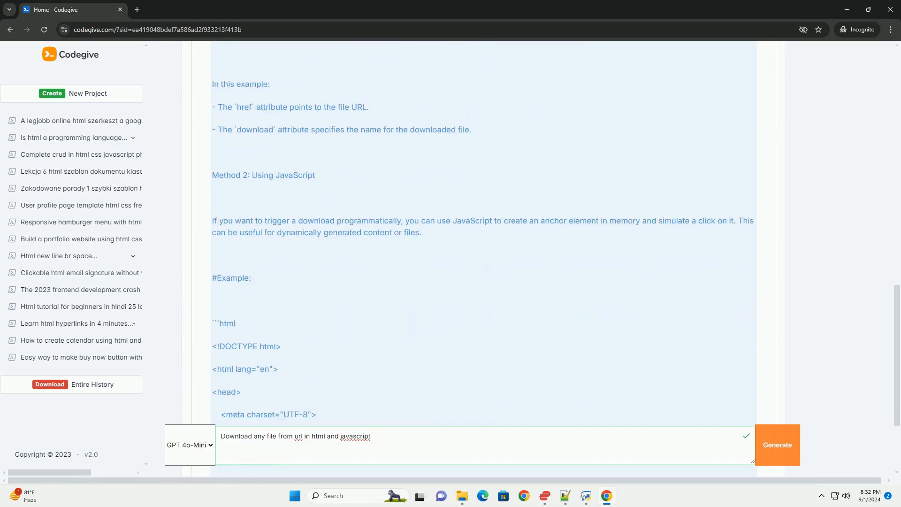
pyautogui.scroll(-3)
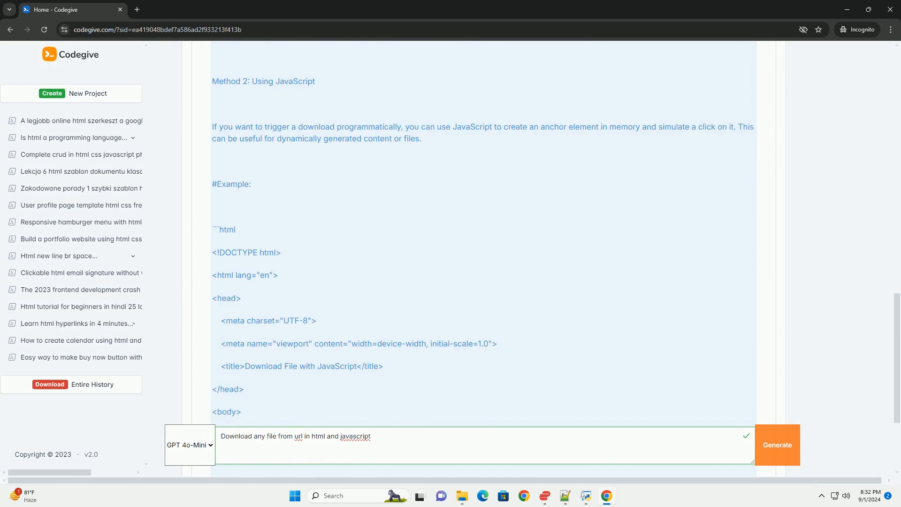
pyautogui.scroll(-3)
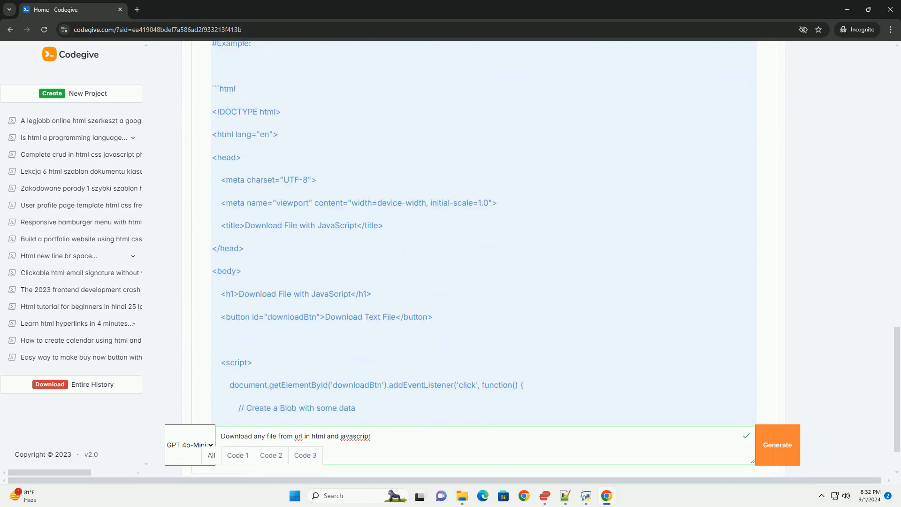
pyautogui.scroll(-3)
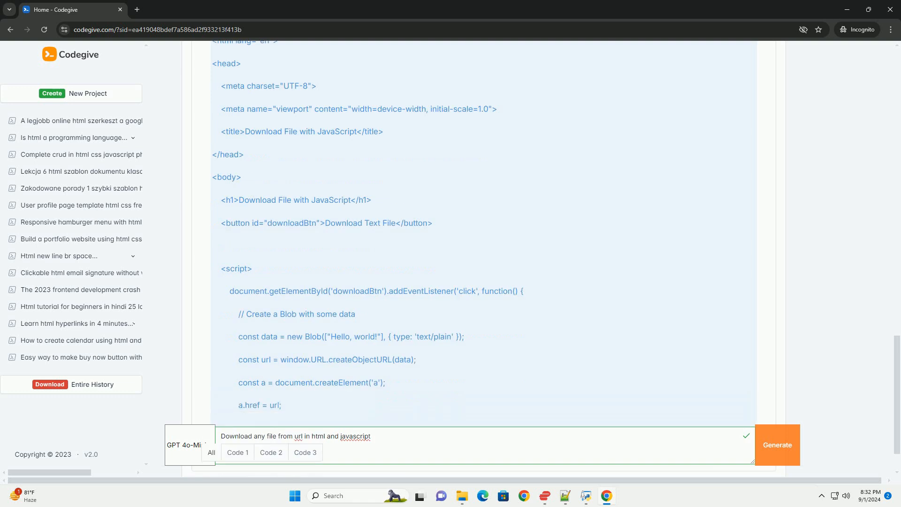
pyautogui.scroll(-3)
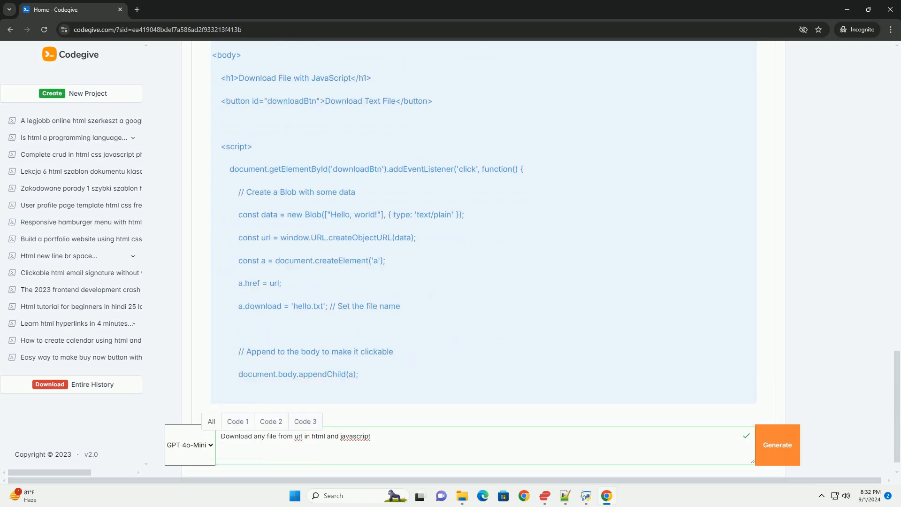
pyautogui.scroll(-3)
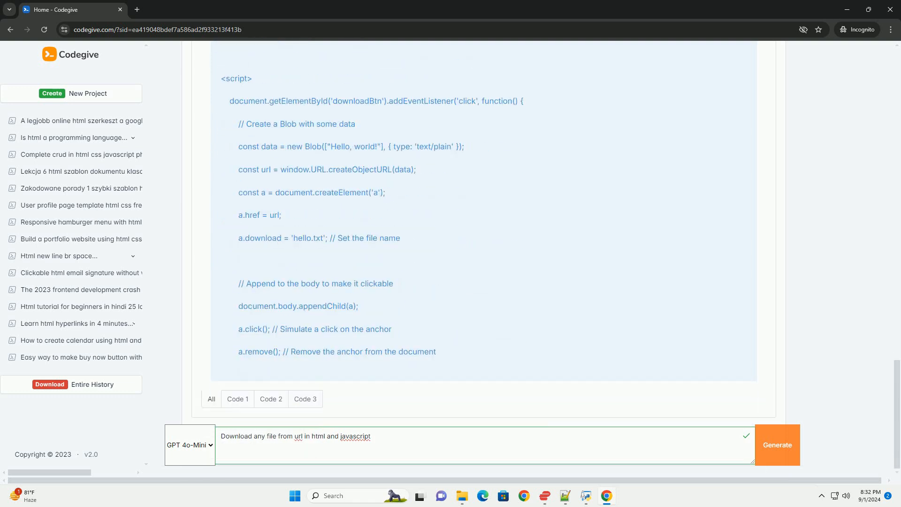
pyautogui.scroll(-3)
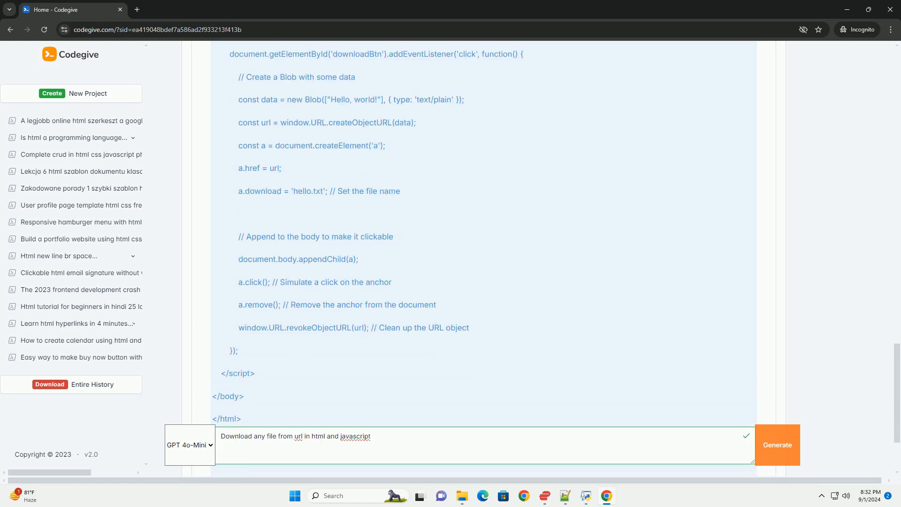
pyautogui.scroll(-3)
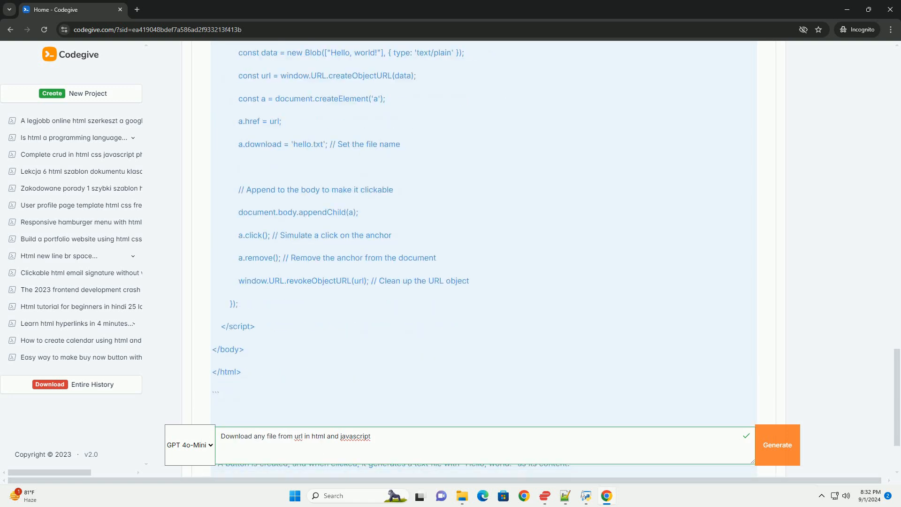
pyautogui.scroll(-3)
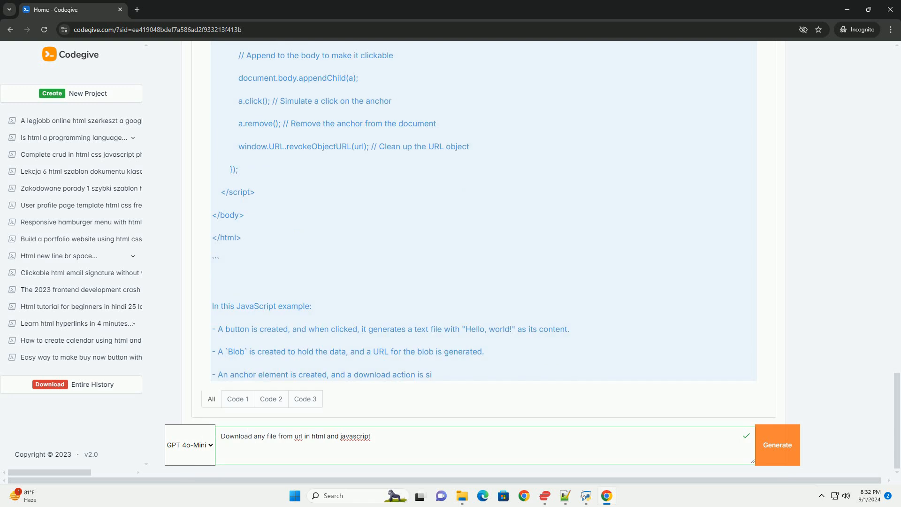
pyautogui.scroll(-3)
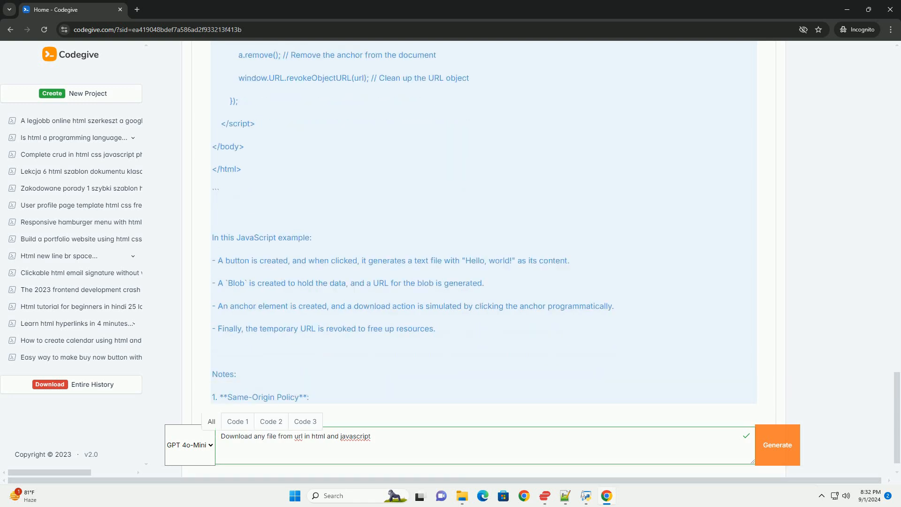
pyautogui.scroll(-3)
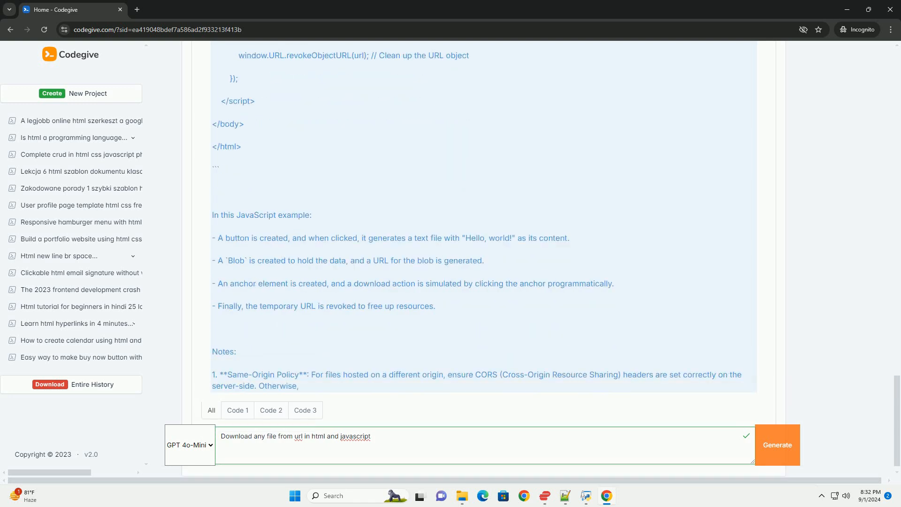
pyautogui.scroll(-3)
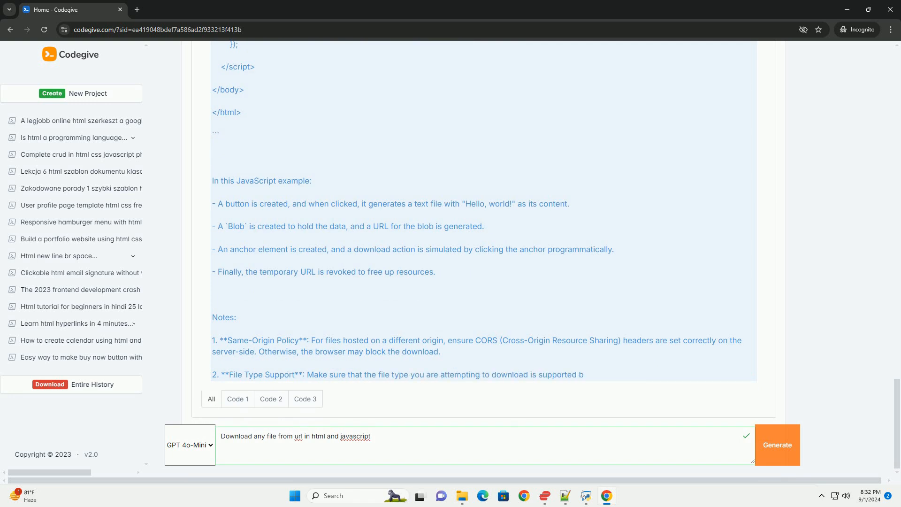
pyautogui.scroll(-3)
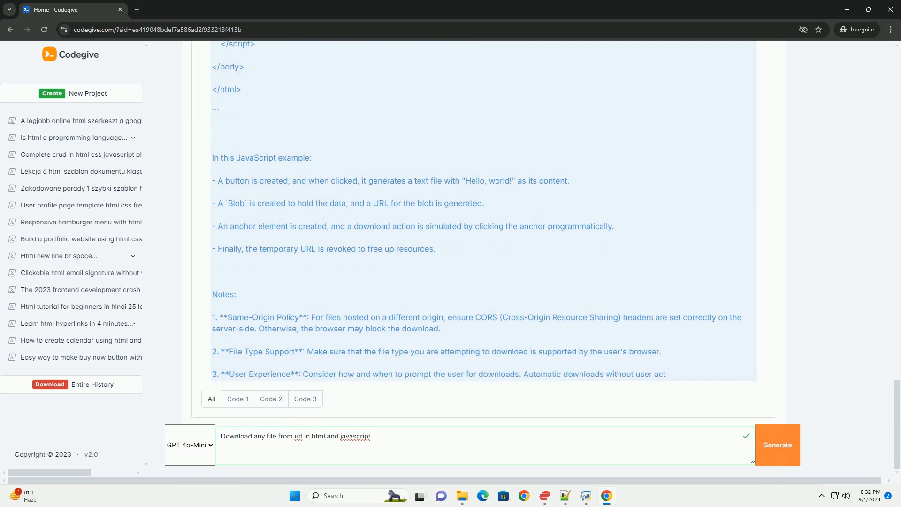